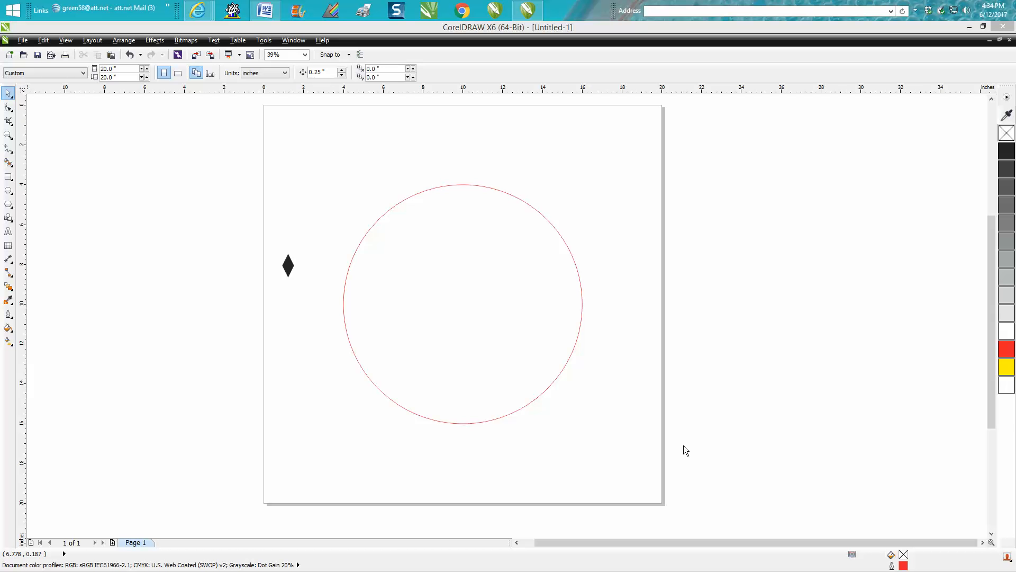
pyautogui.moveTo(699, 450)
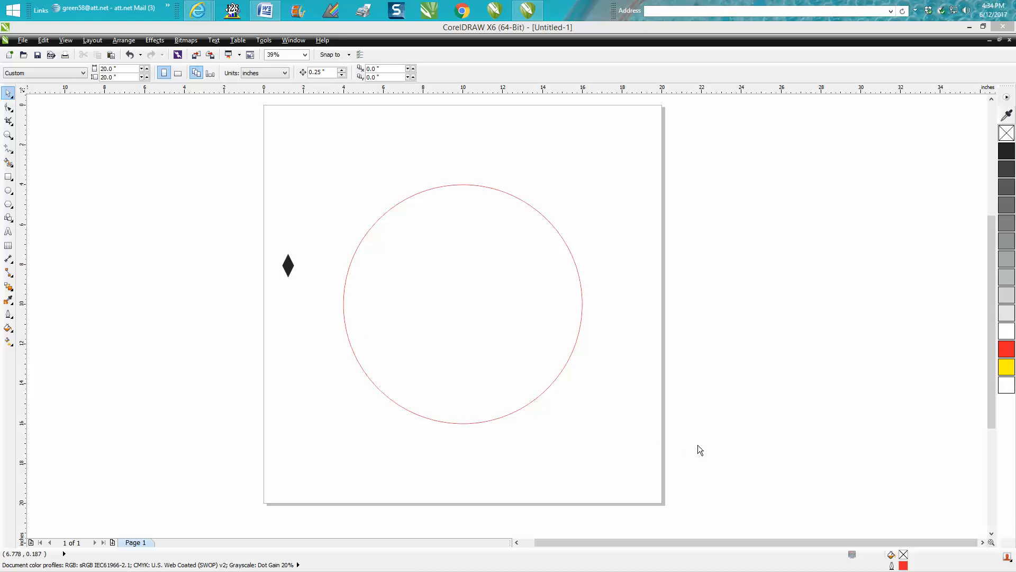
pyautogui.moveTo(291, 260)
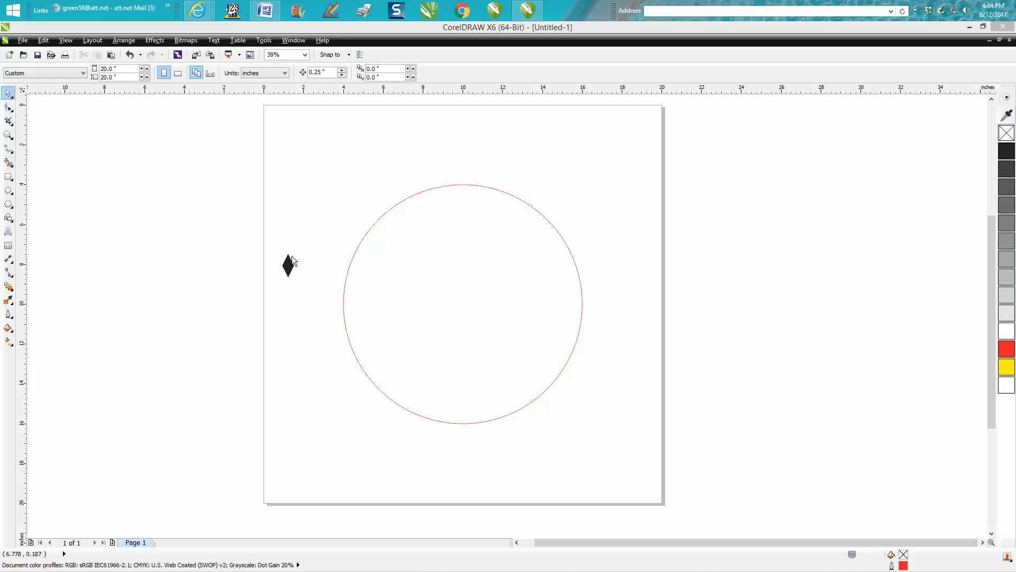
pyautogui.moveTo(351, 170)
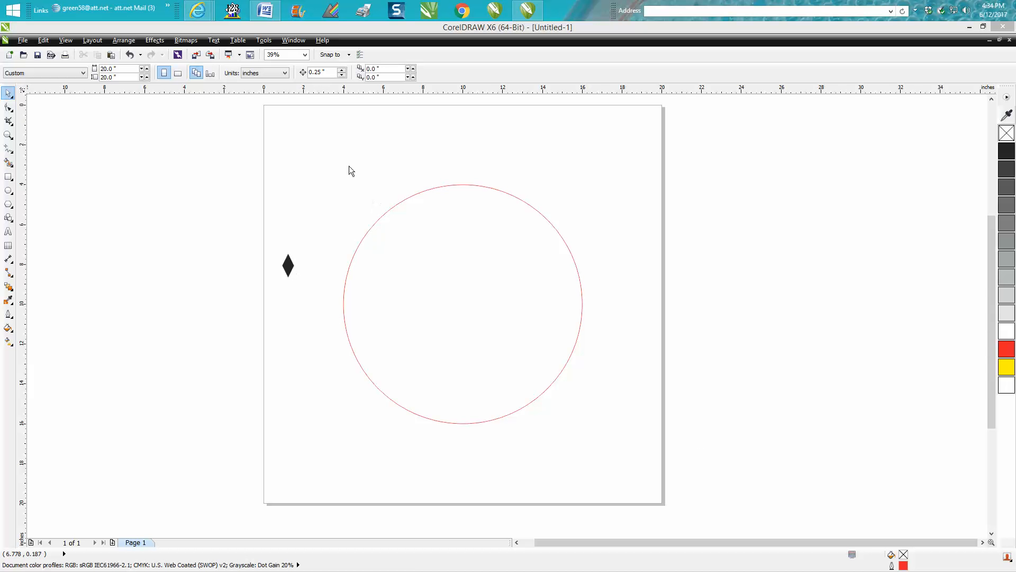
pyautogui.moveTo(342, 104)
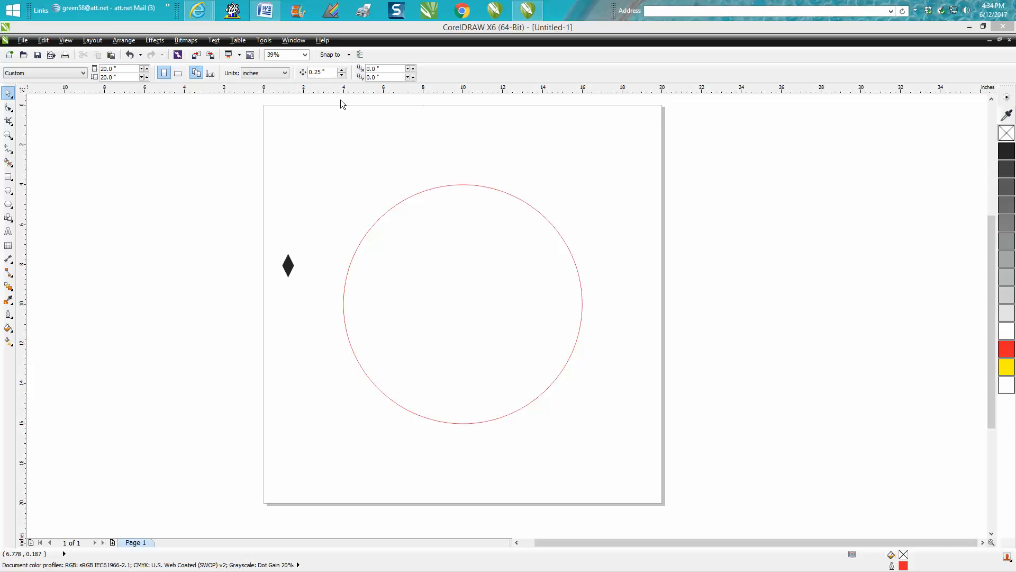
pyautogui.moveTo(463, 477)
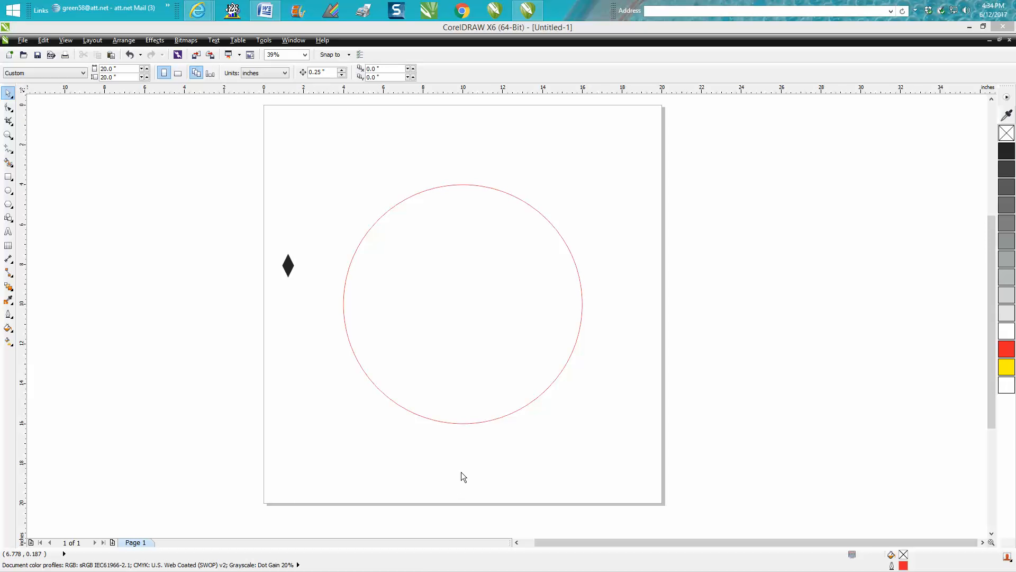
pyautogui.moveTo(323, 288)
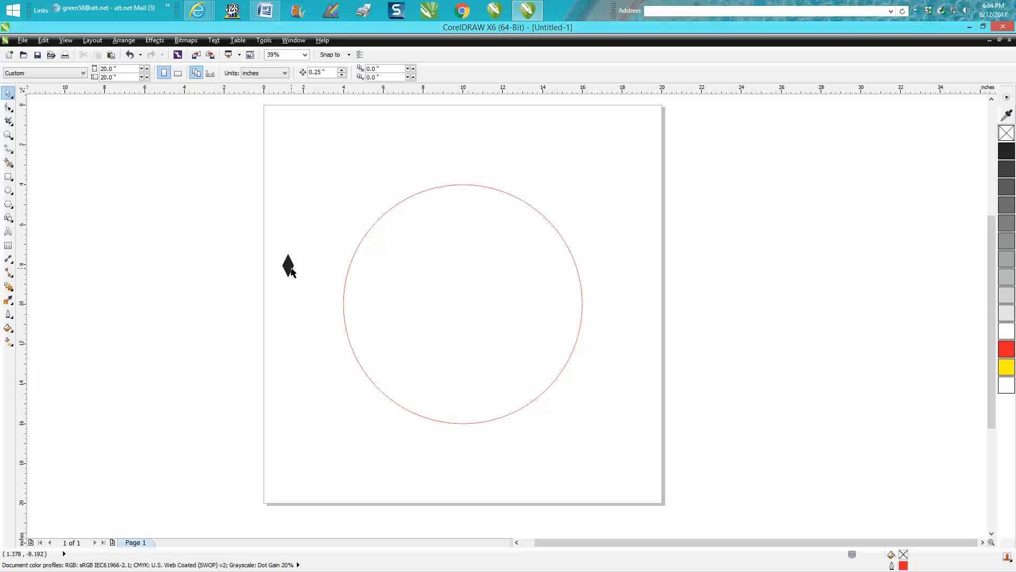
pyautogui.moveTo(287, 265)
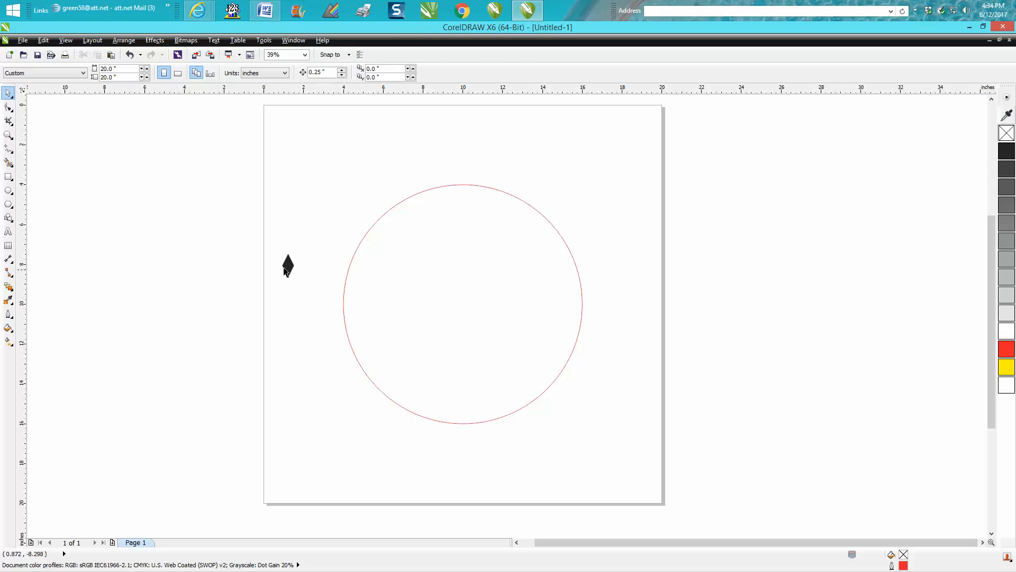
# - Select the black diamond and red circle, align centres, and nudge the diamond to the circle's top edge
pyautogui.click(288, 264)
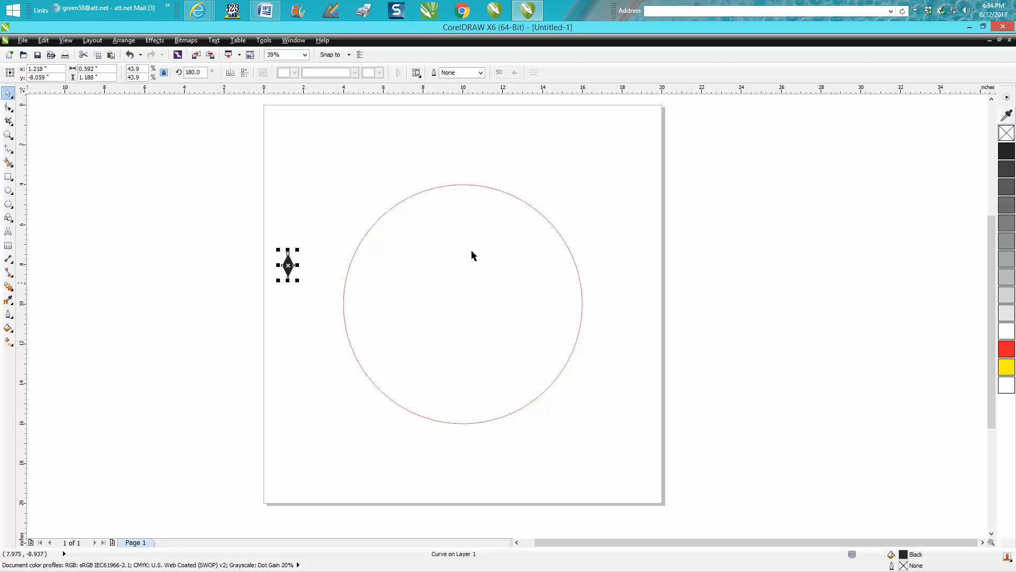
pyautogui.moveTo(463, 192)
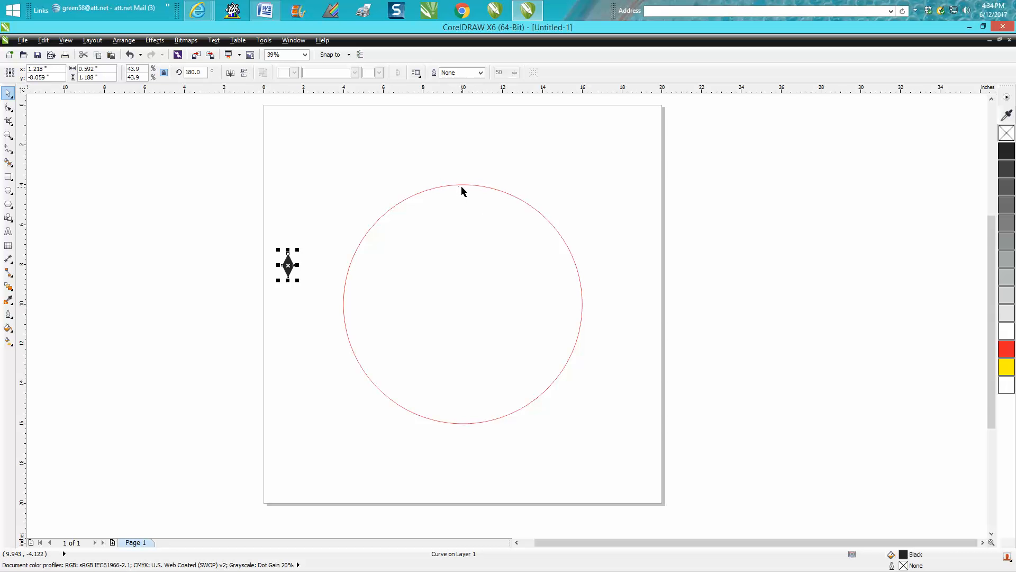
pyautogui.moveTo(353, 290)
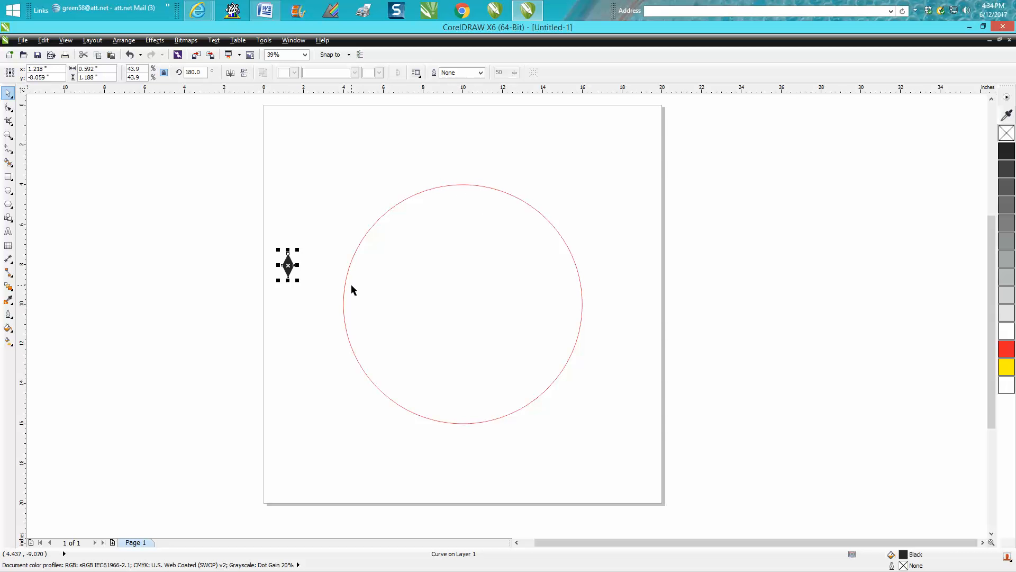
pyautogui.moveTo(288, 265)
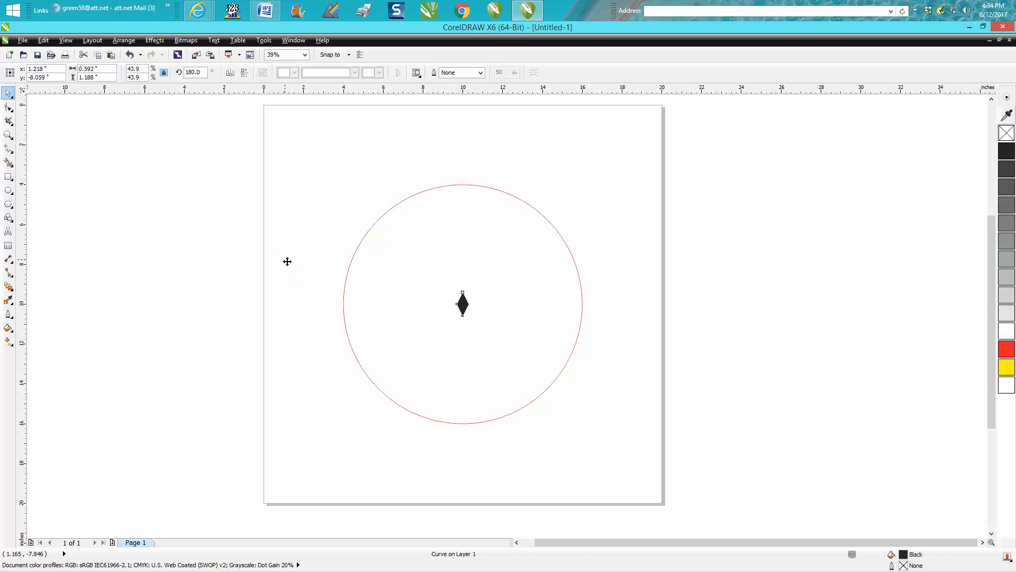
pyautogui.click(462, 304)
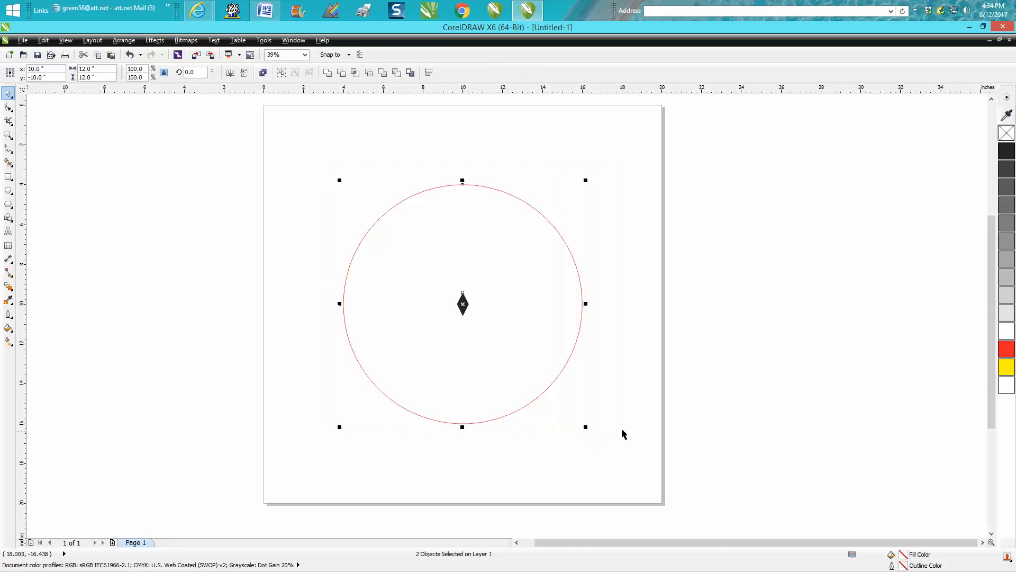
pyautogui.click(564, 209)
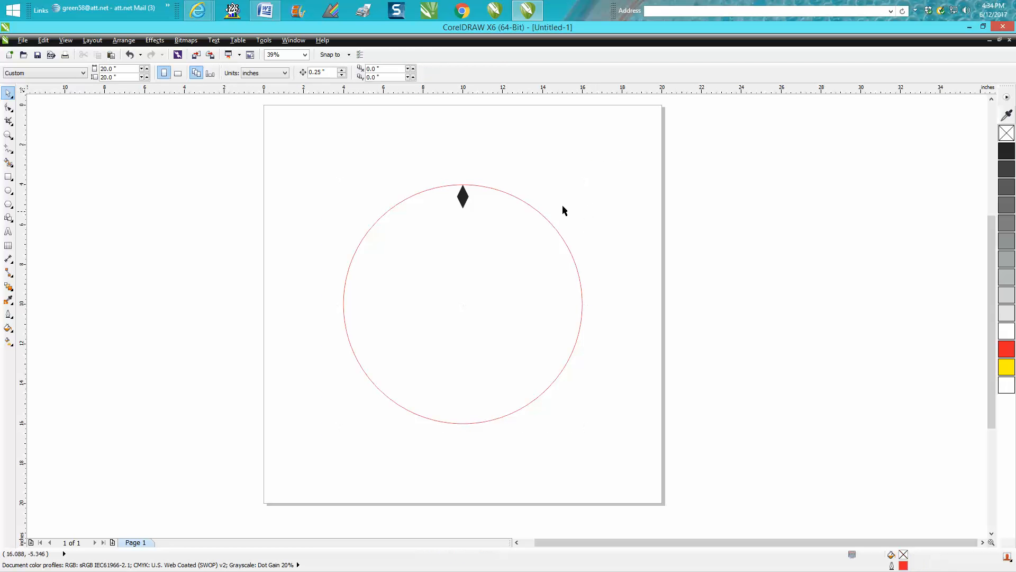
pyautogui.moveTo(463, 194)
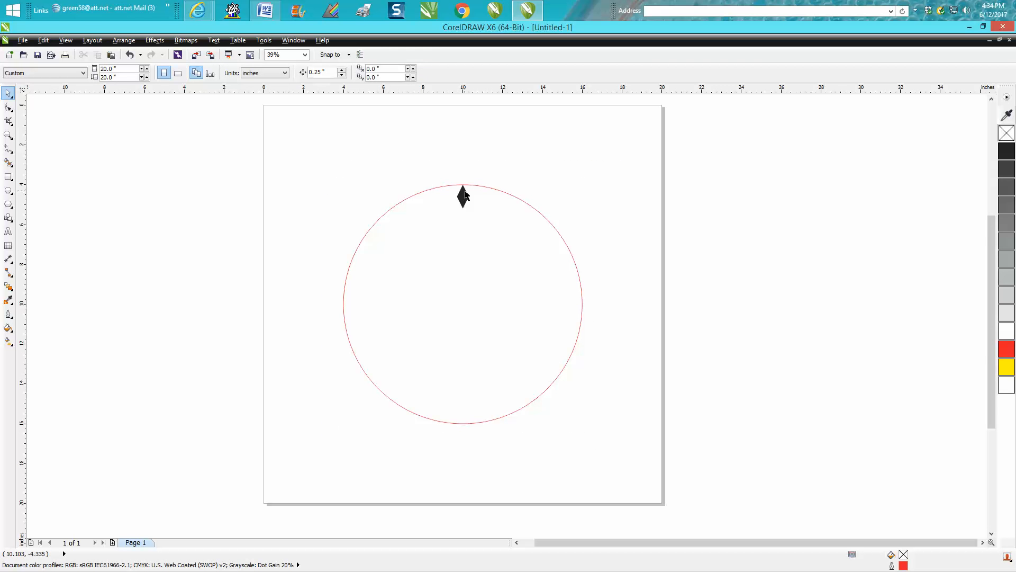
pyautogui.click(462, 195)
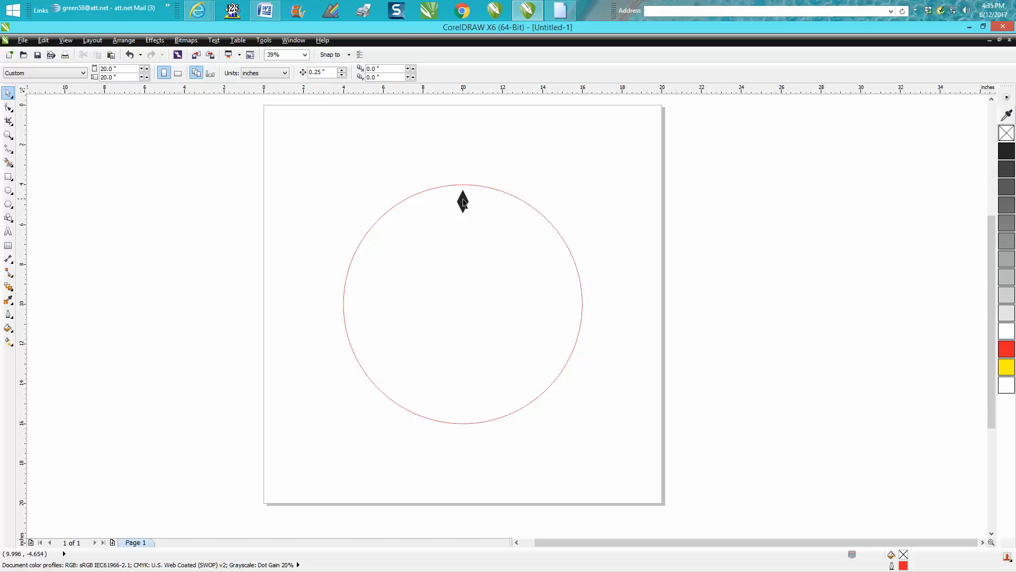
pyautogui.moveTo(463, 201)
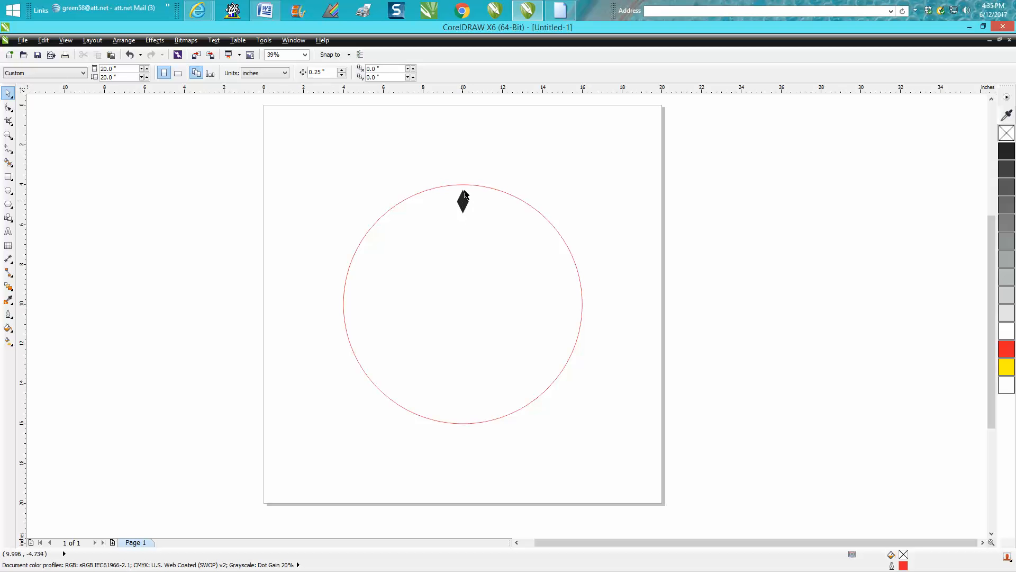
pyautogui.moveTo(260, 143)
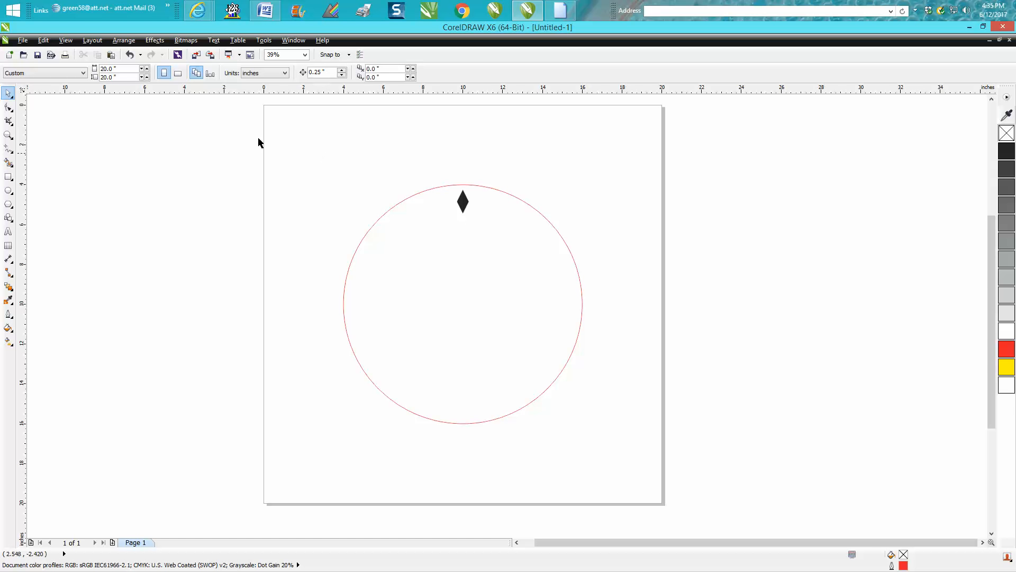
# - Open Arrange > Transformations > Rotate to show the rotation docker beside the drawing
pyautogui.click(124, 40)
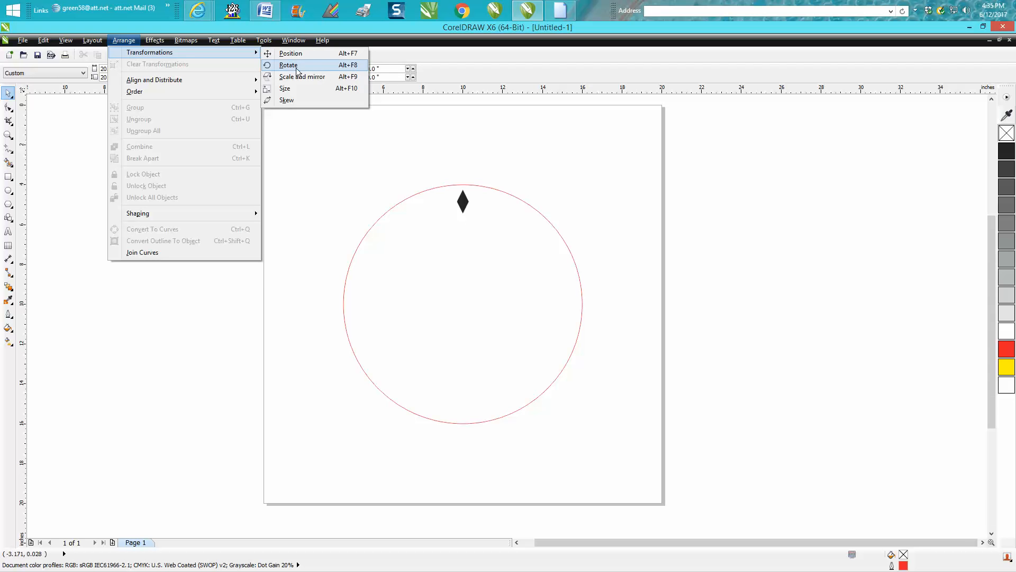
pyautogui.click(288, 65)
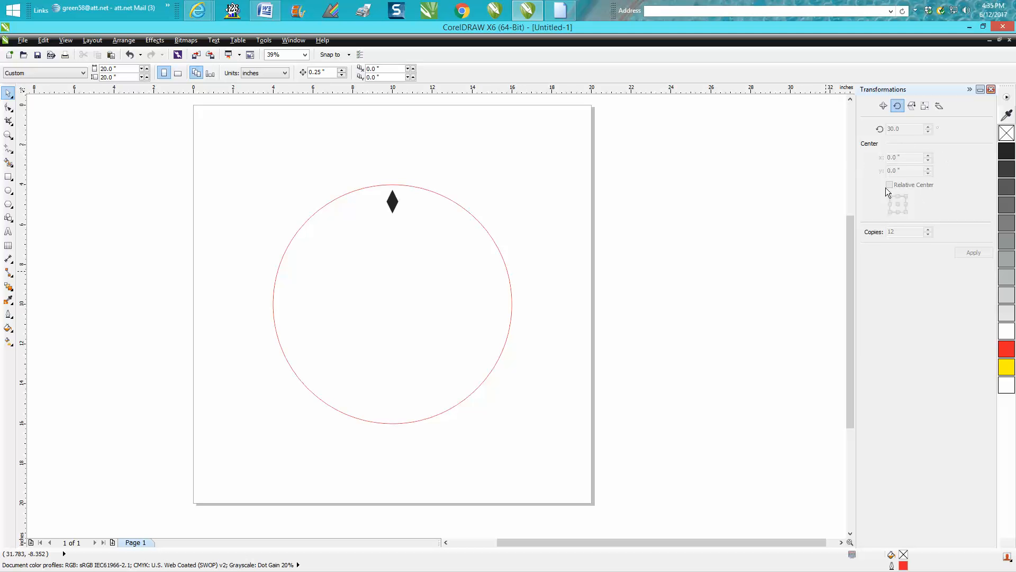
pyautogui.moveTo(908, 133)
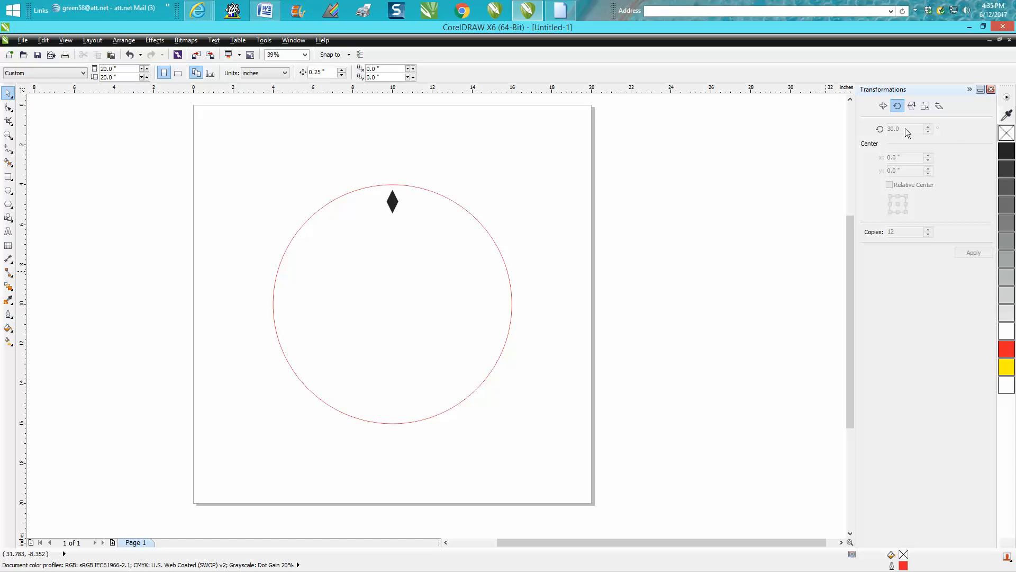
pyautogui.moveTo(475, 217)
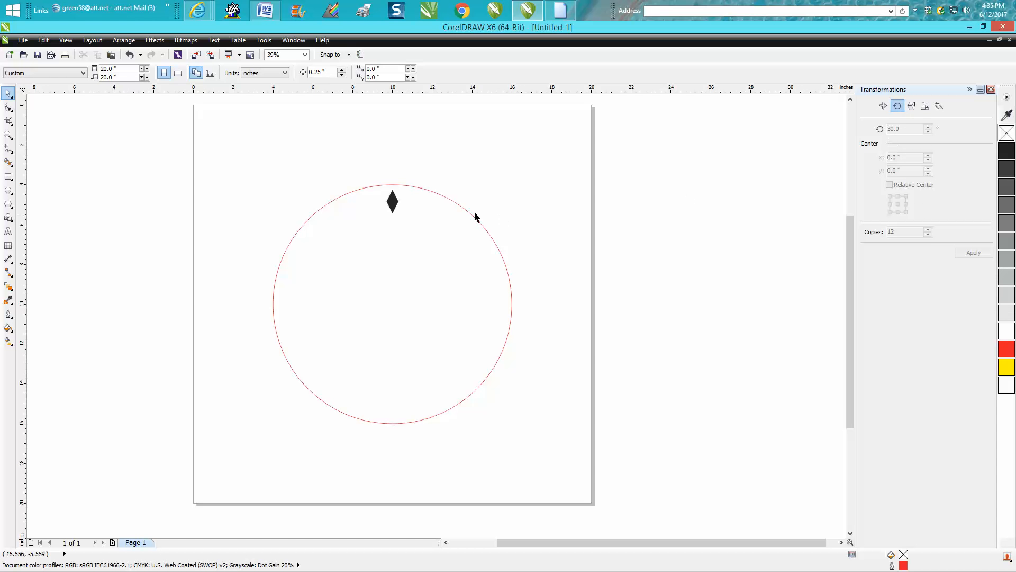
# - Rotate the top diamond 30° about centre (10, -10) with 12 copies to ring the circle with markers
pyautogui.click(391, 200)
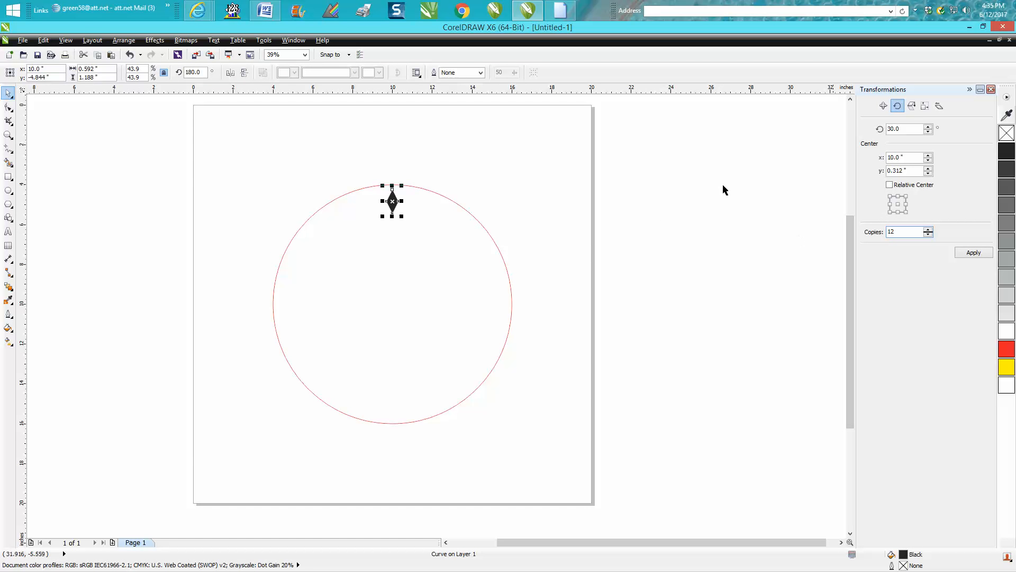
pyautogui.moveTo(527, 209)
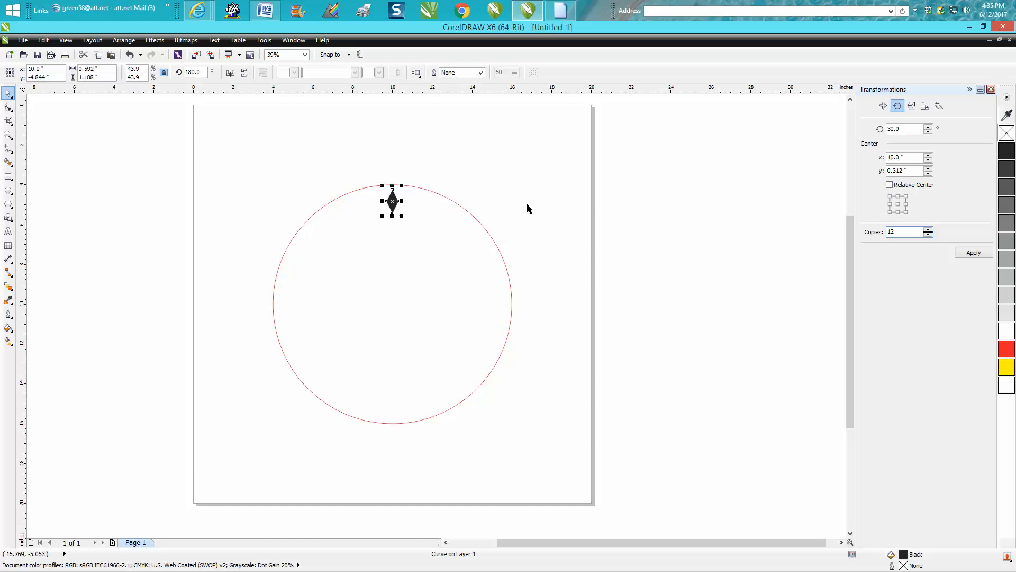
pyautogui.moveTo(525, 115)
pyautogui.write('-10')
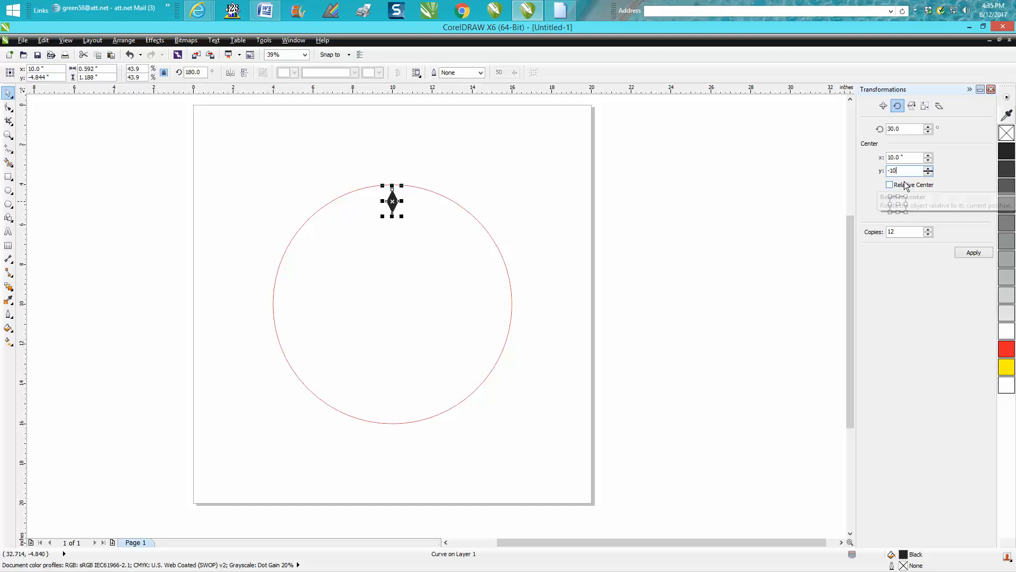
pyautogui.moveTo(190, 128)
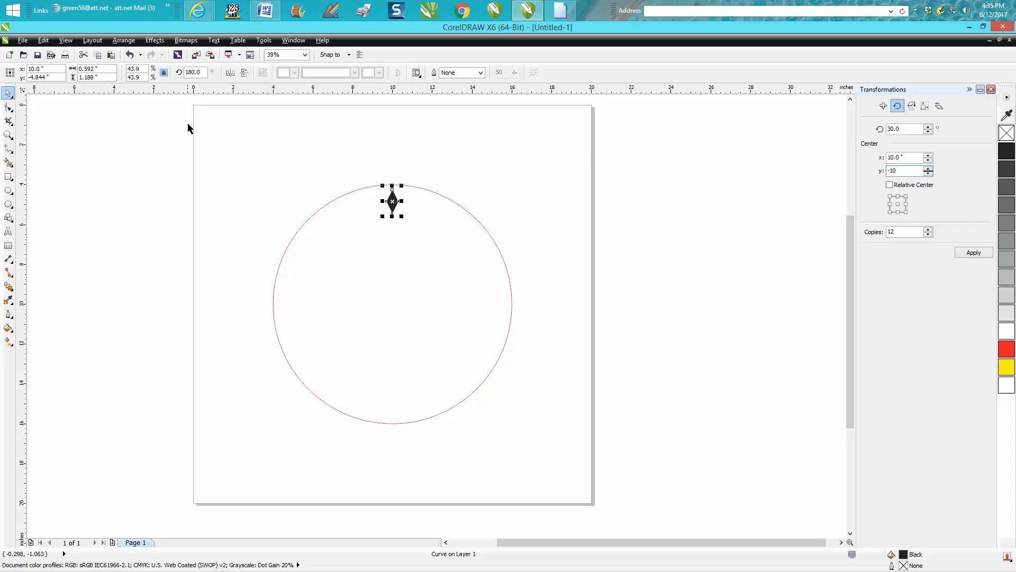
pyautogui.moveTo(197, 110)
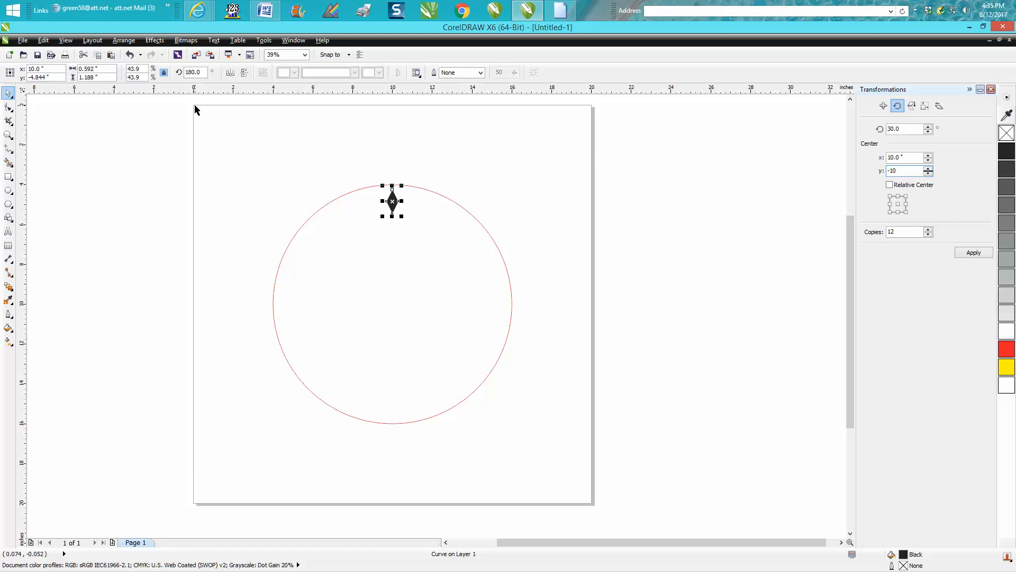
pyautogui.moveTo(192, 502)
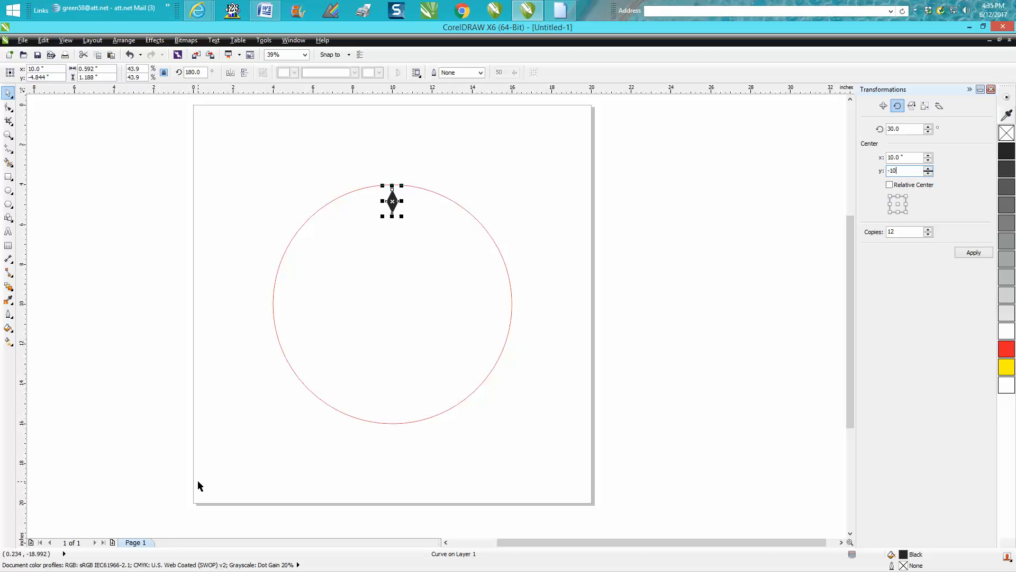
pyautogui.moveTo(884, 223)
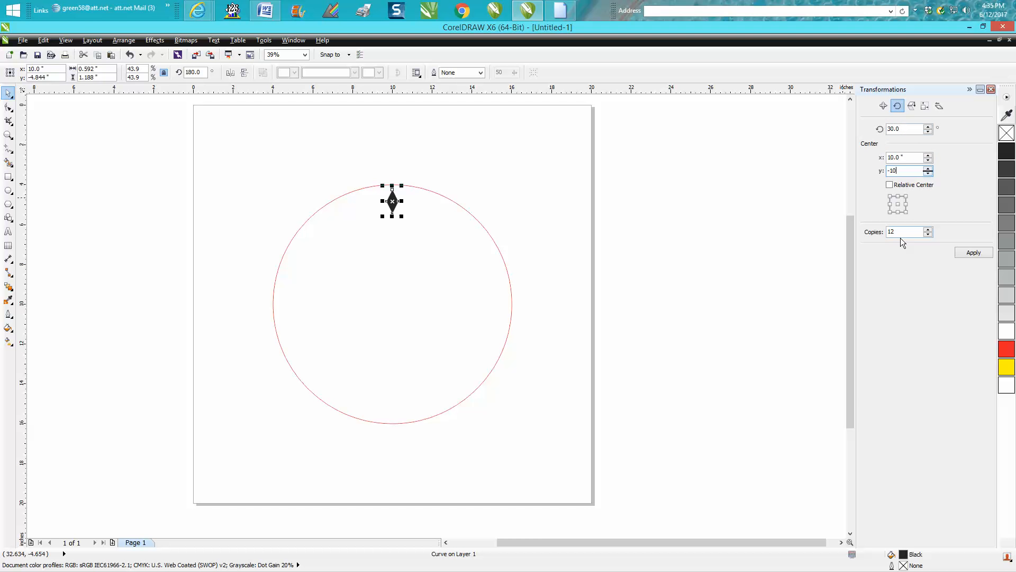
pyautogui.click(973, 252)
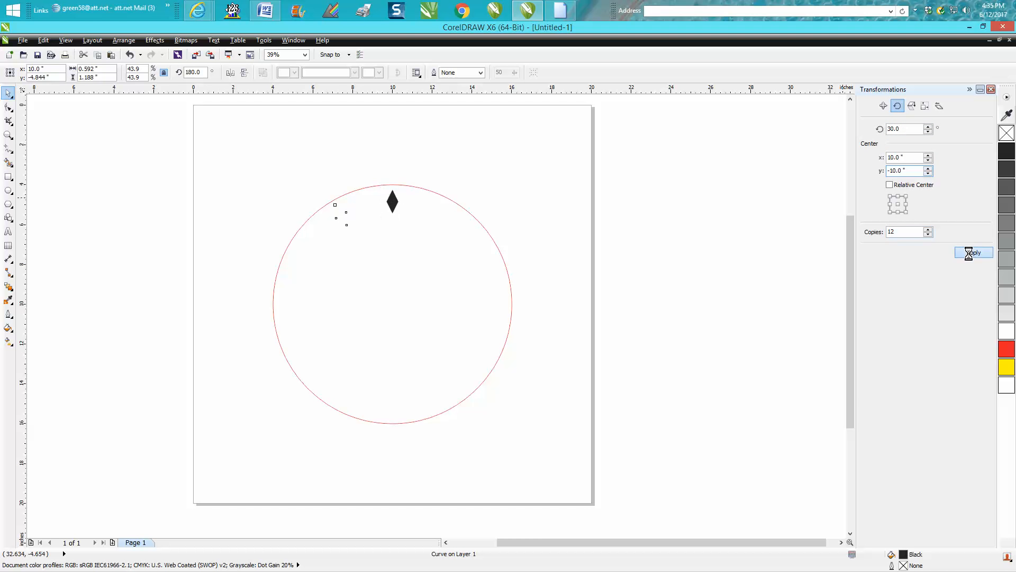
pyautogui.click(972, 252)
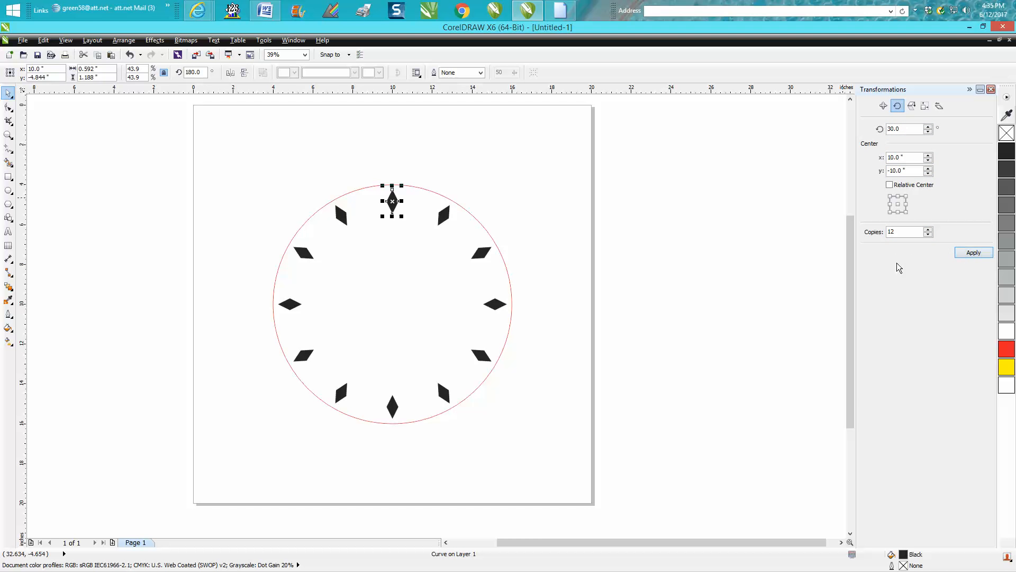
pyautogui.click(754, 292)
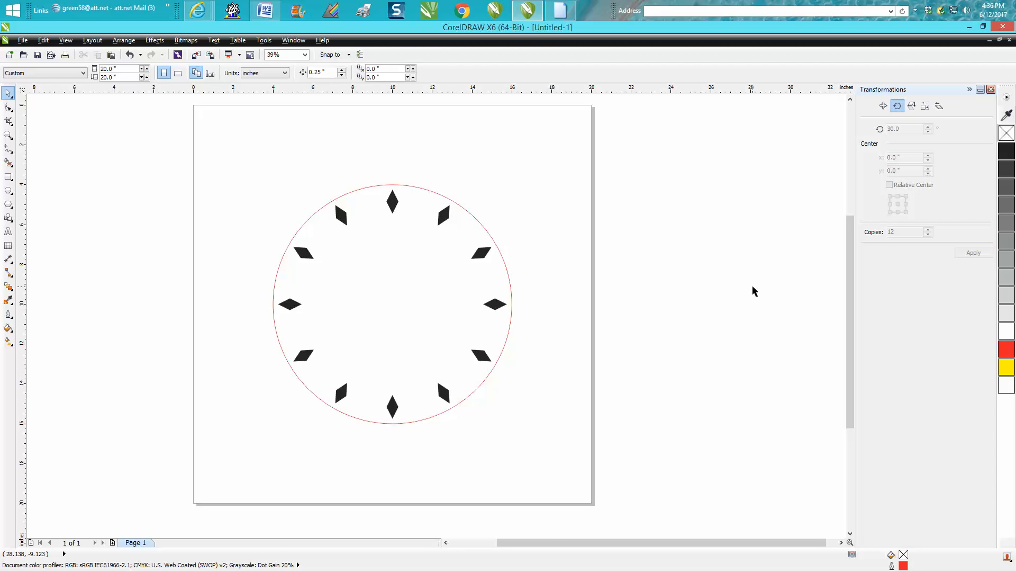
pyautogui.moveTo(9, 137)
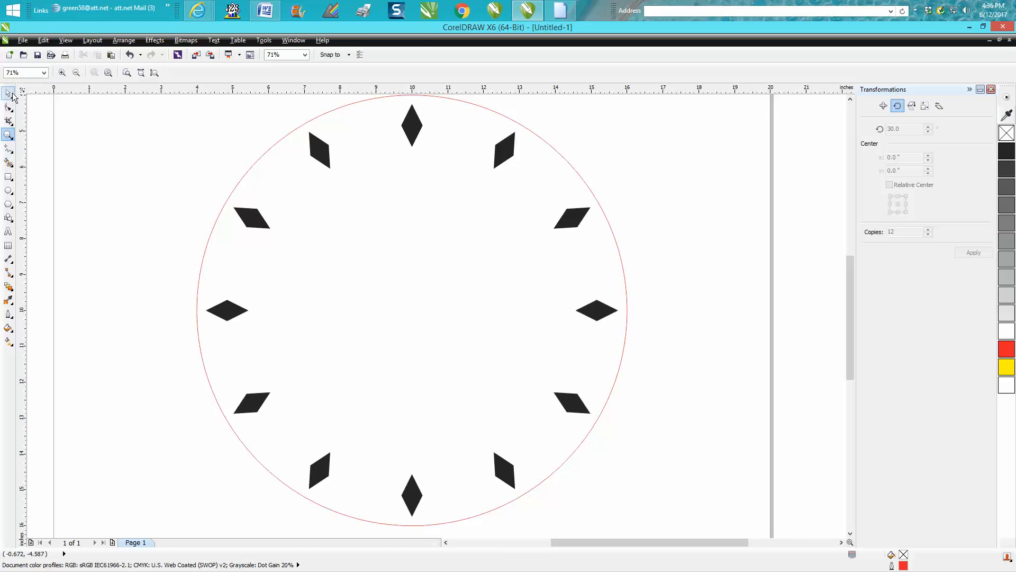
# - Select the topmost diamond marker to restyle it as unfilled with a red outline
pyautogui.click(411, 125)
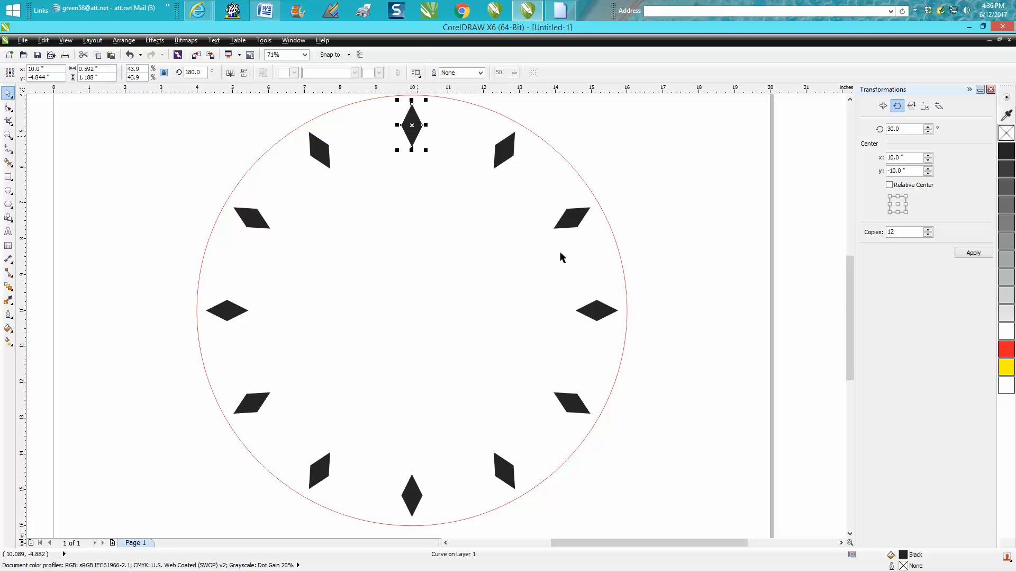
pyautogui.moveTo(235, 304)
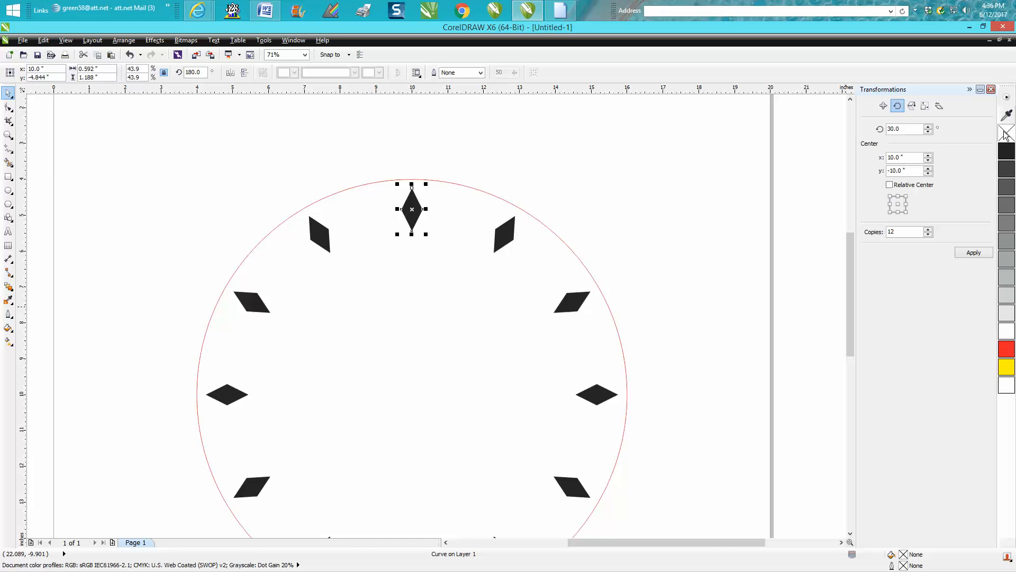
pyautogui.moveTo(1003, 324)
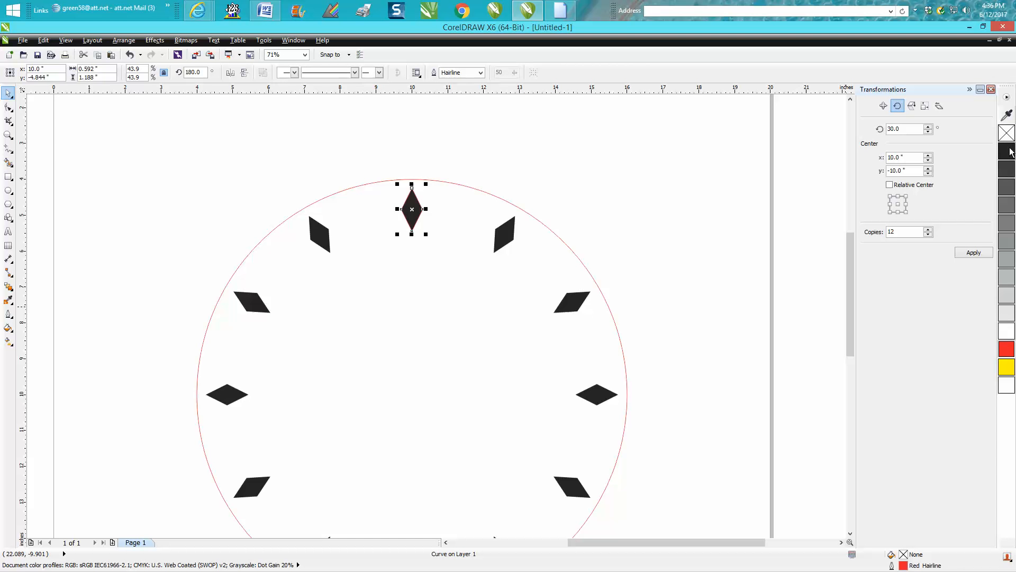
pyautogui.moveTo(412, 208)
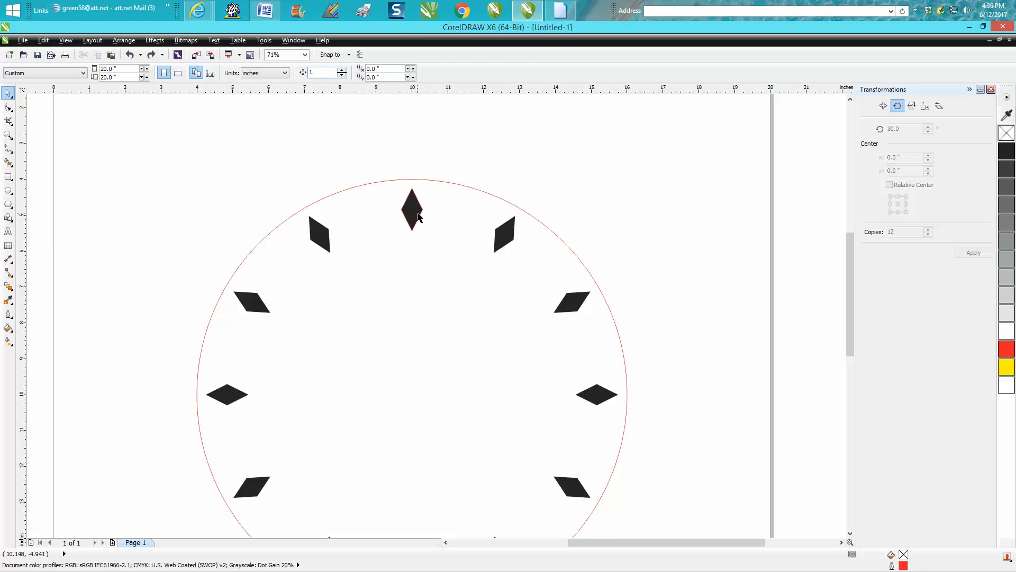
# - Lift the outlined diamond aside, delete the black one beneath, and drop it back at twelve o'clock
pyautogui.click(412, 210)
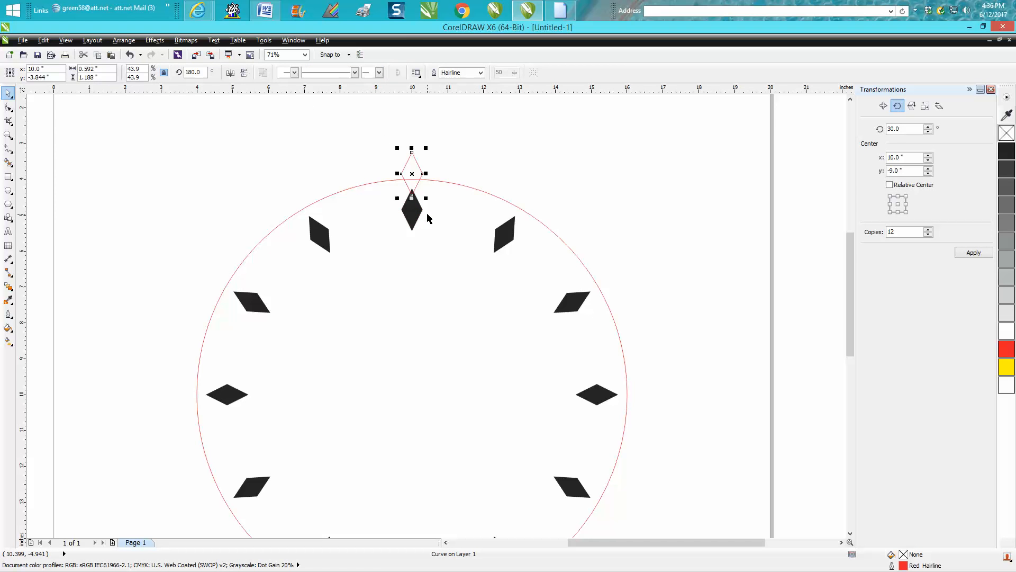
pyautogui.moveTo(412, 173); pyautogui.dragTo(412, 208)
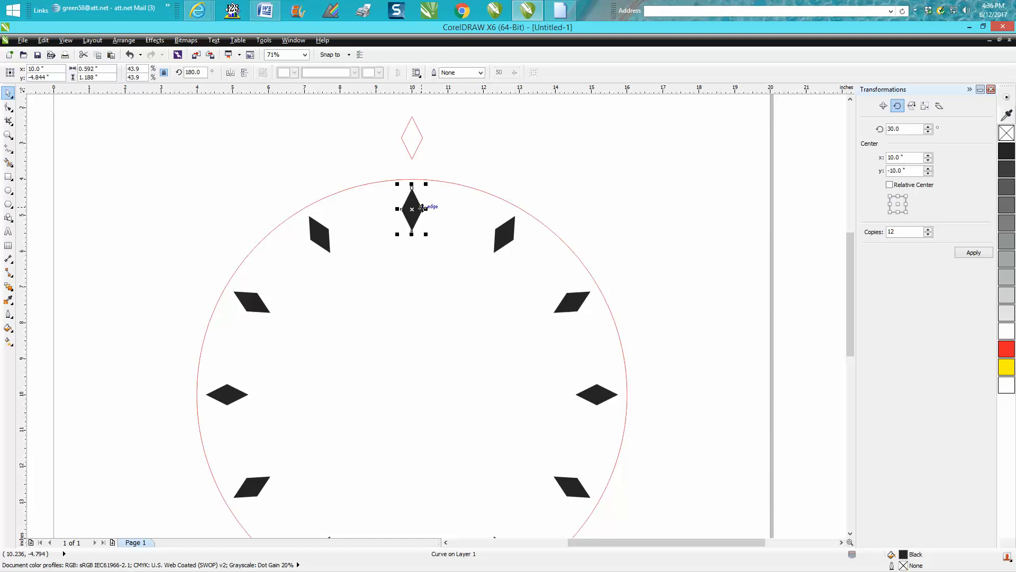
pyautogui.click(436, 207)
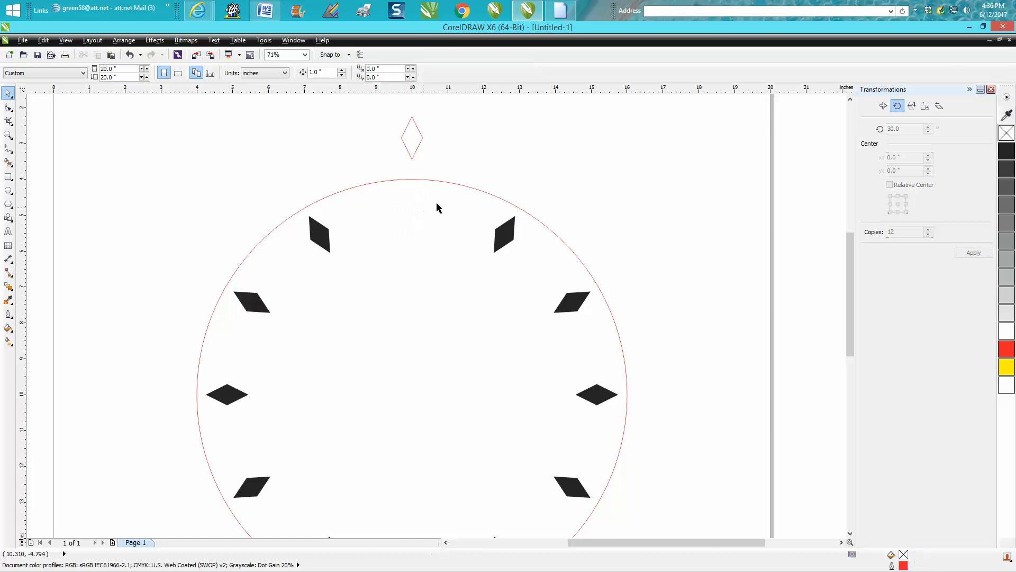
pyautogui.click(412, 138)
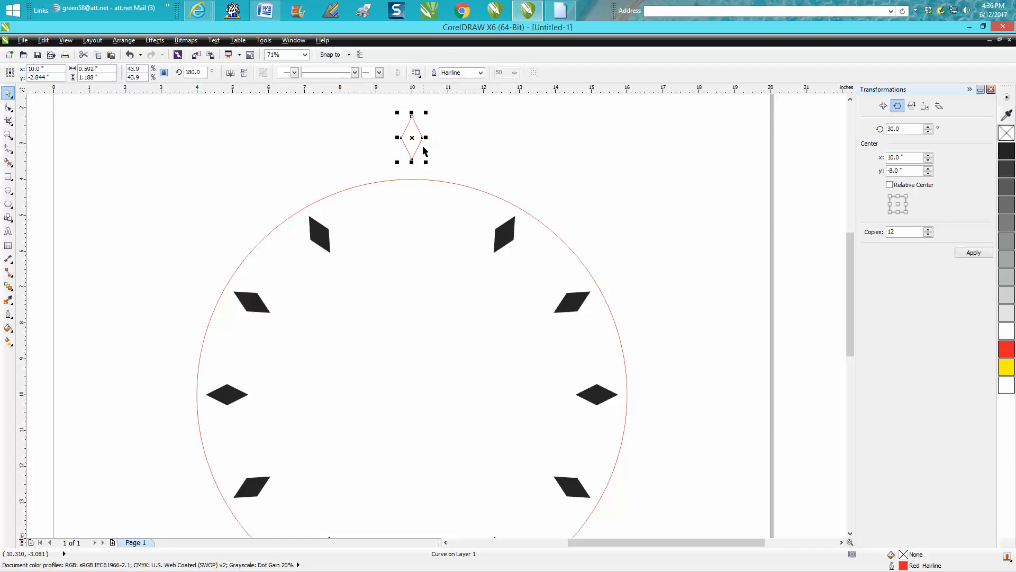
pyautogui.moveTo(412, 137); pyautogui.dragTo(412, 208)
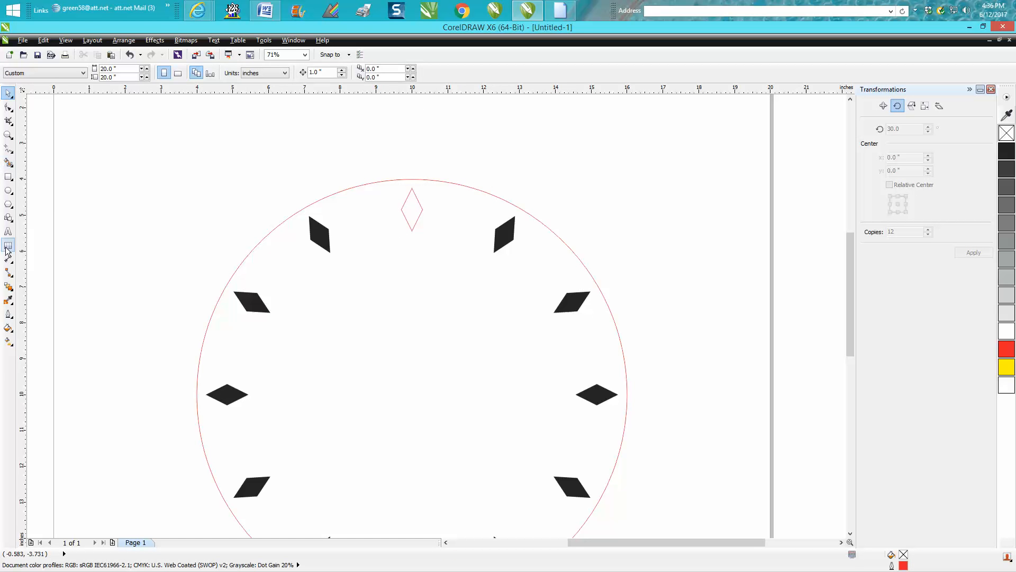
pyautogui.click(8, 231)
pyautogui.write('12')
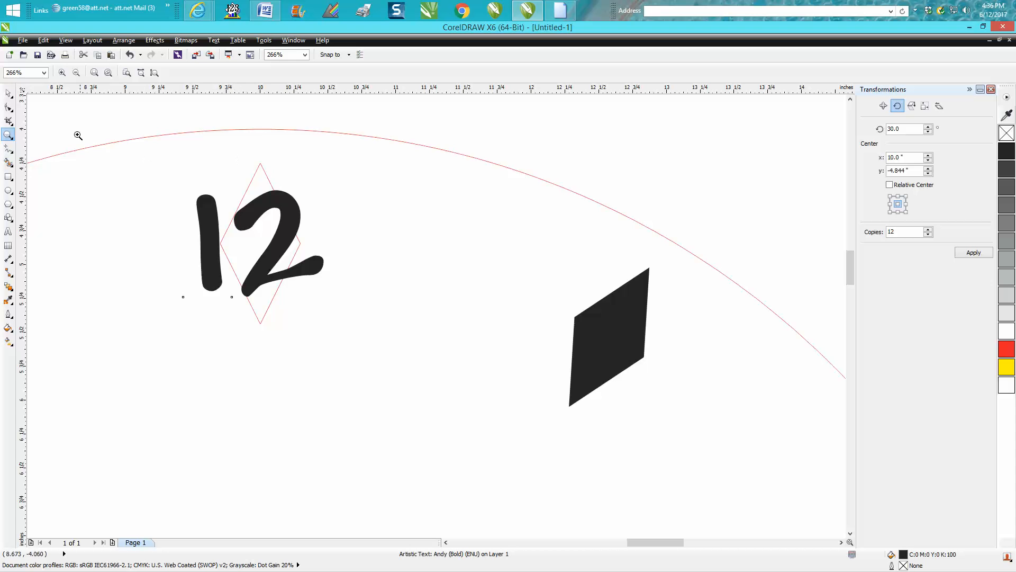
# - Select the outlined top diamond and drag a guideline through its centre for the bold '12'
pyautogui.click(259, 244)
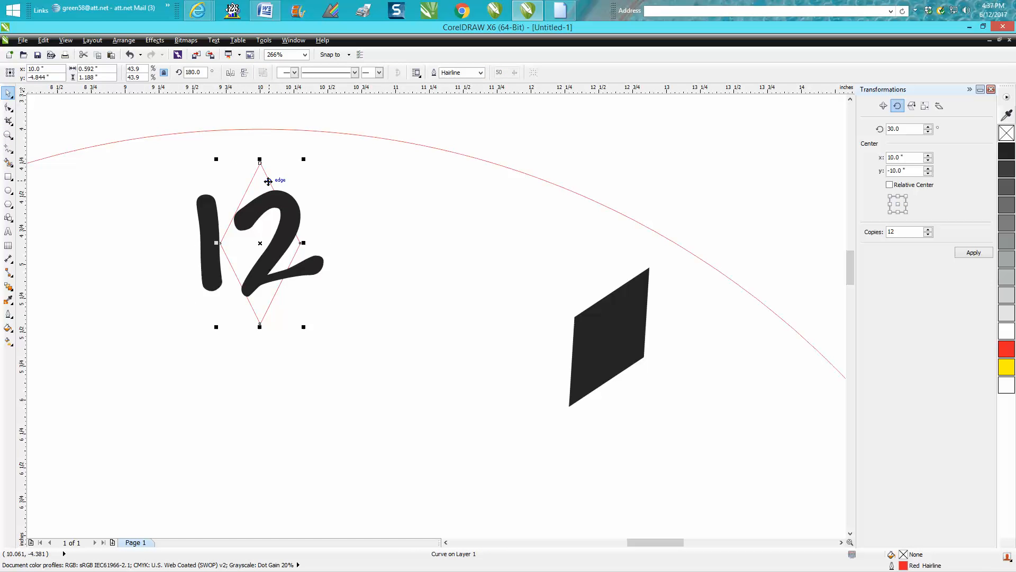
pyautogui.moveTo(250, 245)
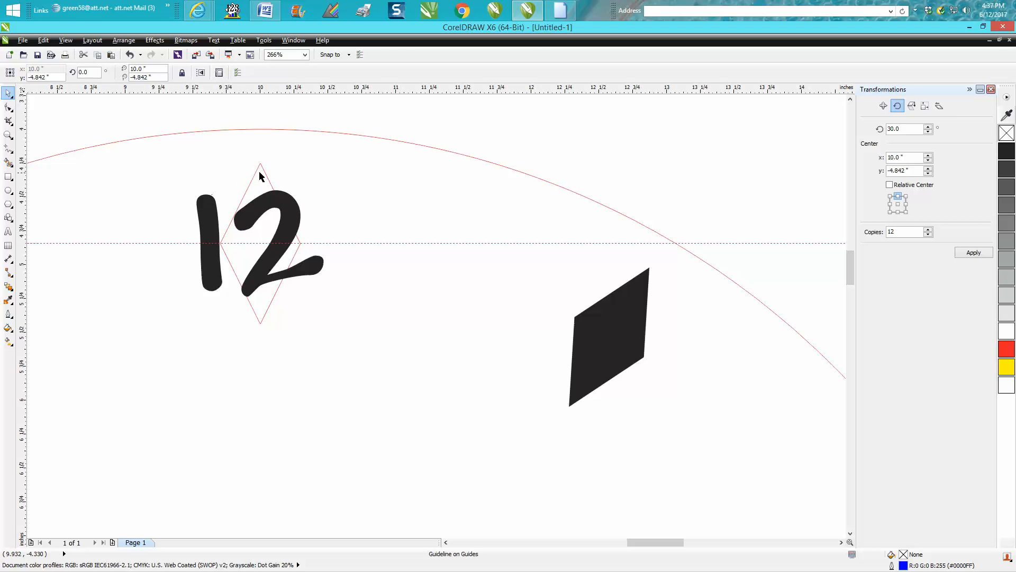
pyautogui.click(259, 243)
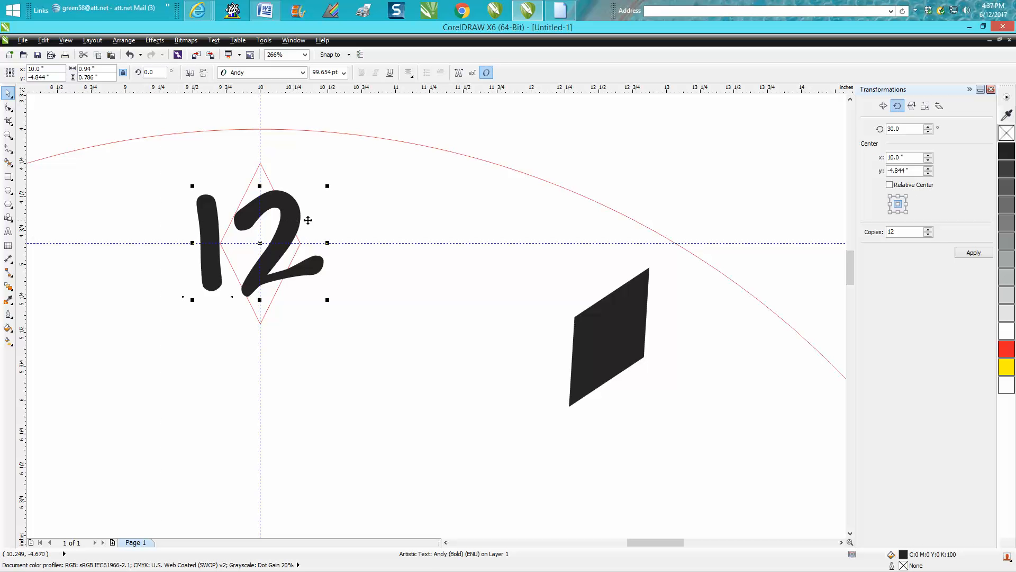
pyautogui.moveTo(293, 268)
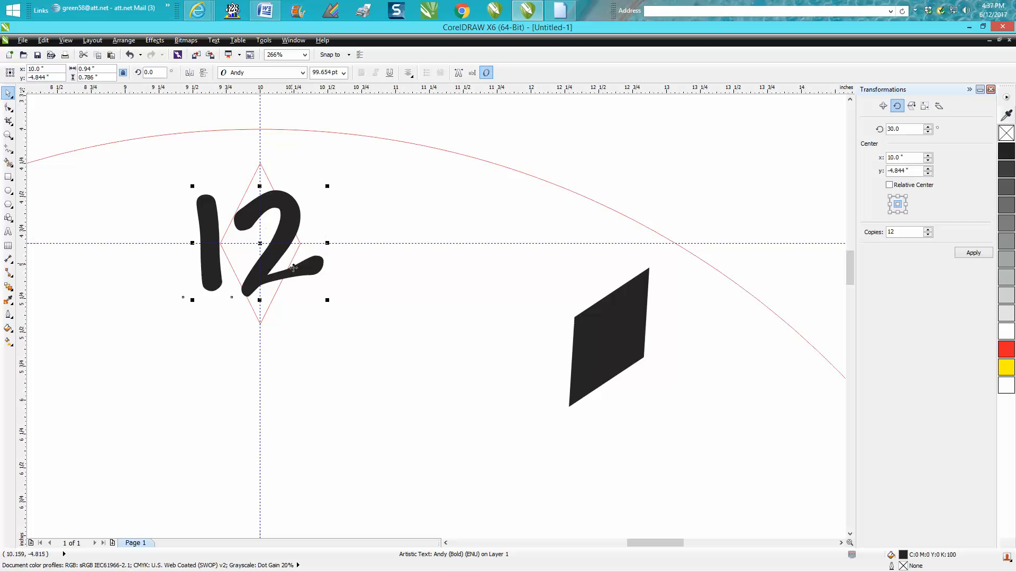
pyautogui.moveTo(314, 266)
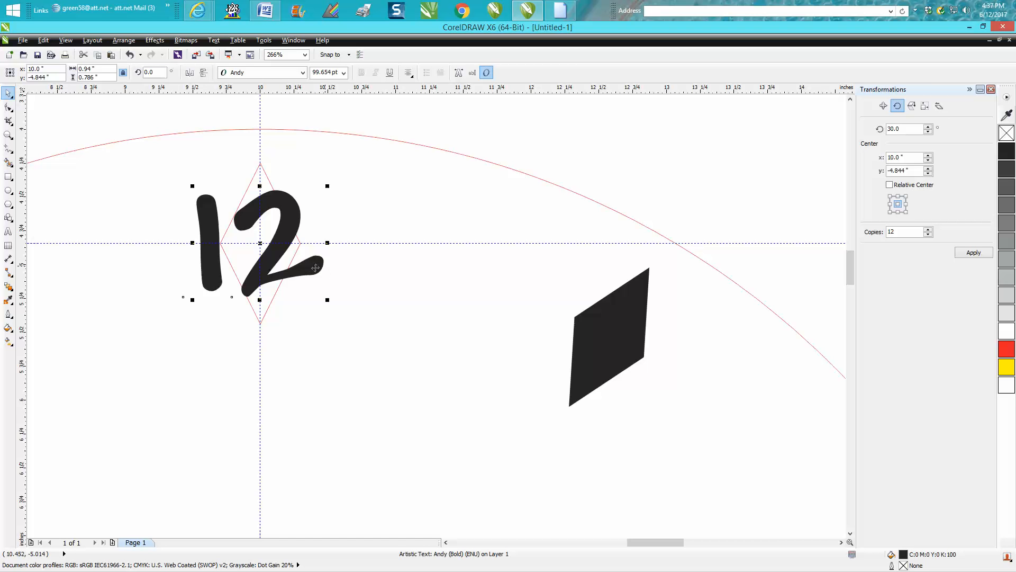
pyautogui.moveTo(327, 276)
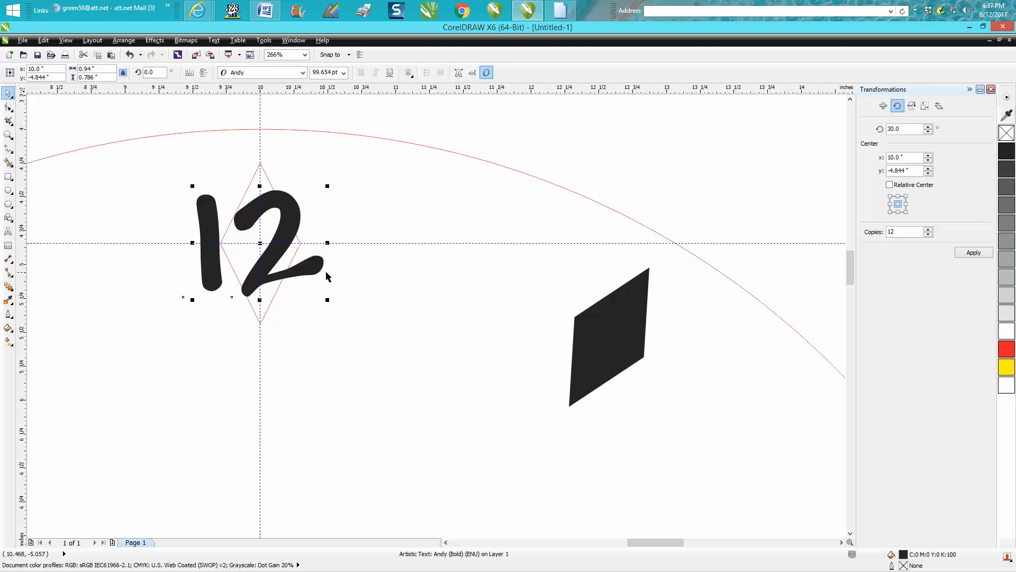
# - Set the '12' numeral in Arial from the font list, then clear the selection
pyautogui.click(262, 72)
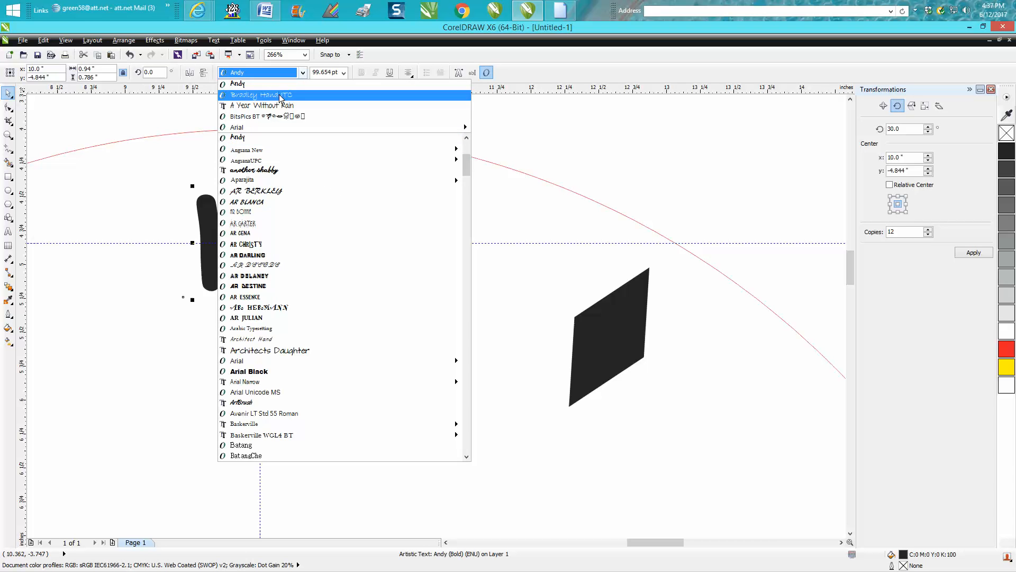
pyautogui.click(237, 360)
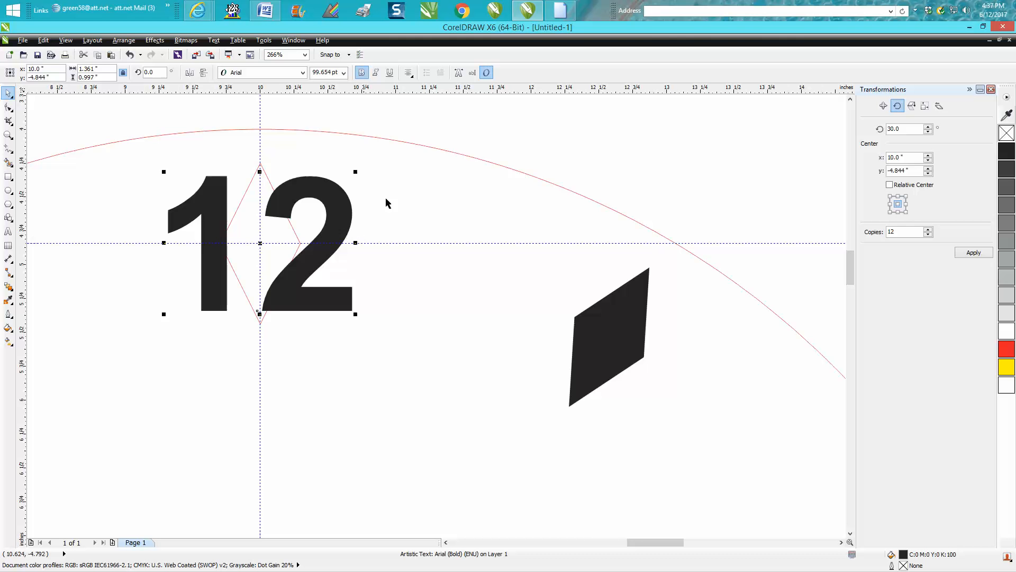
pyautogui.click(972, 252)
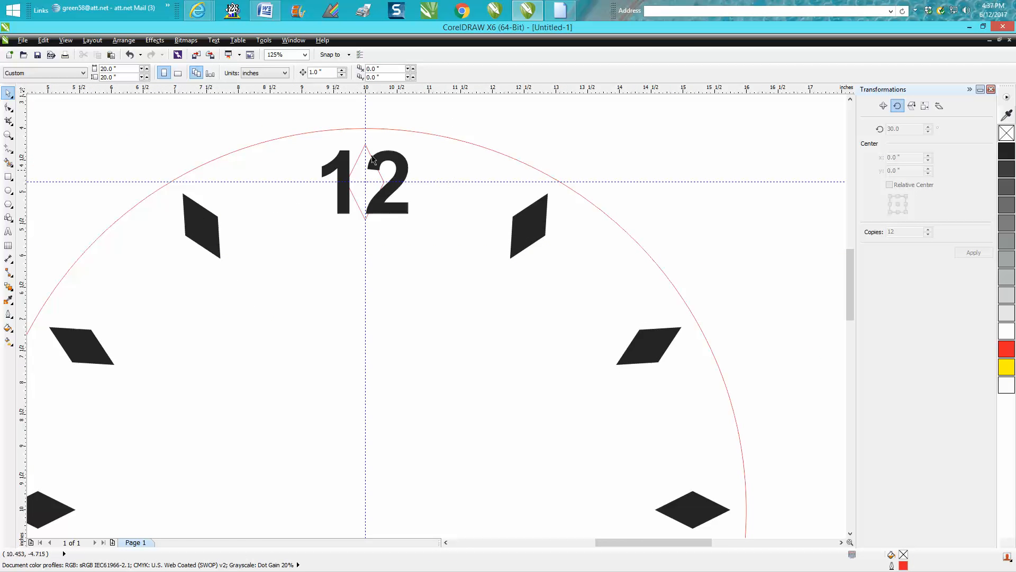
# - Zoom out to the full page and close the Transformations docker
pyautogui.click(364, 181)
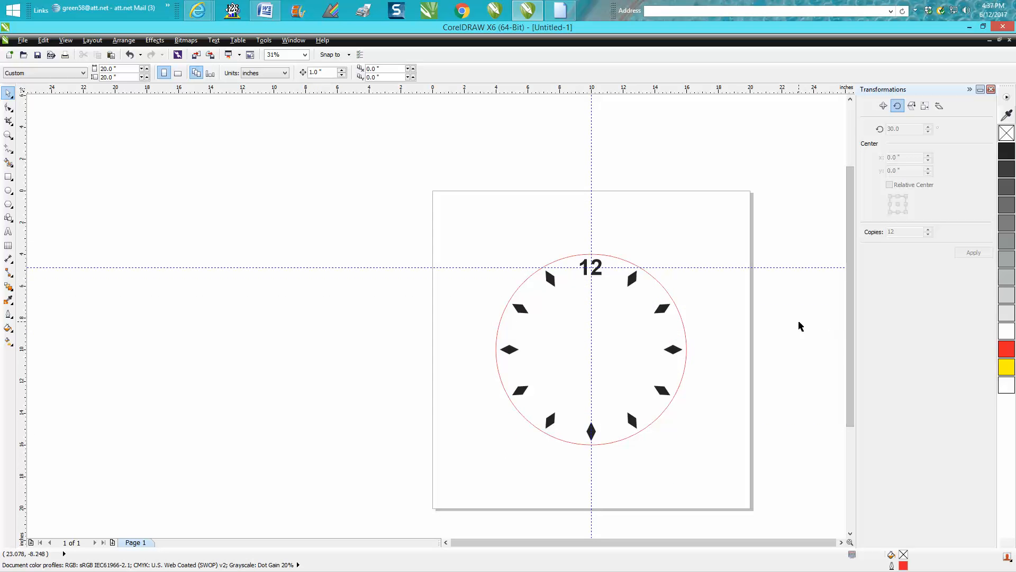
pyautogui.moveTo(870, 125)
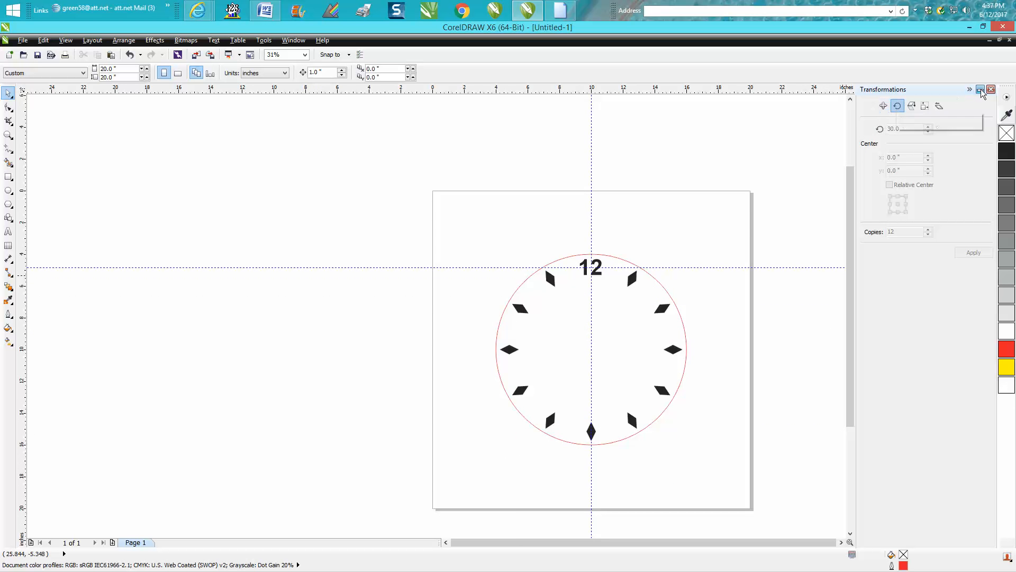
pyautogui.click(991, 88)
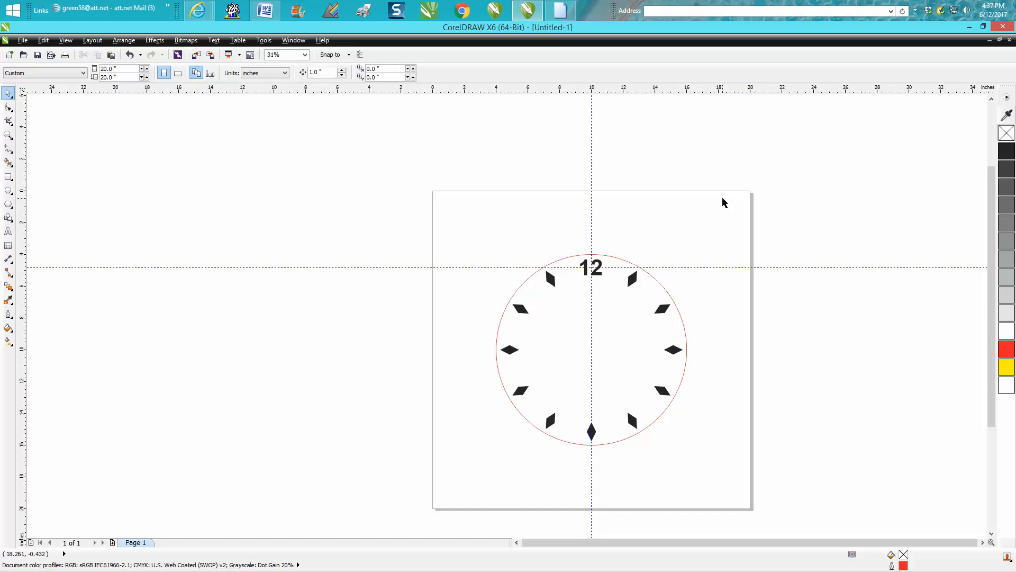